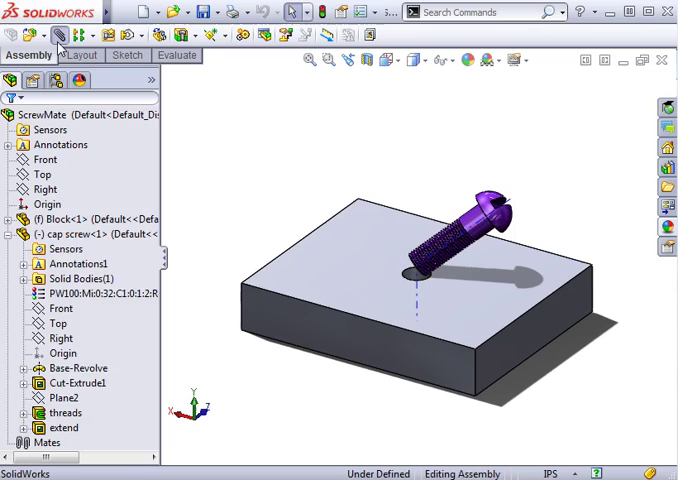
Begin a new mate in the assembly for the cap screw and block hole.
left_click(56, 36)
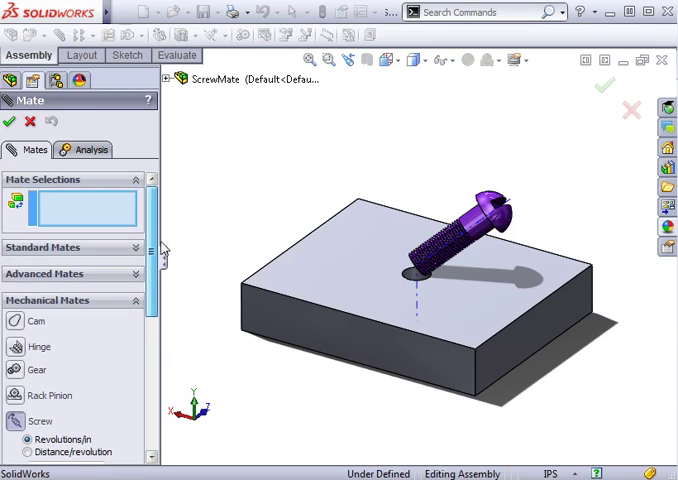
mouse_move(104, 216)
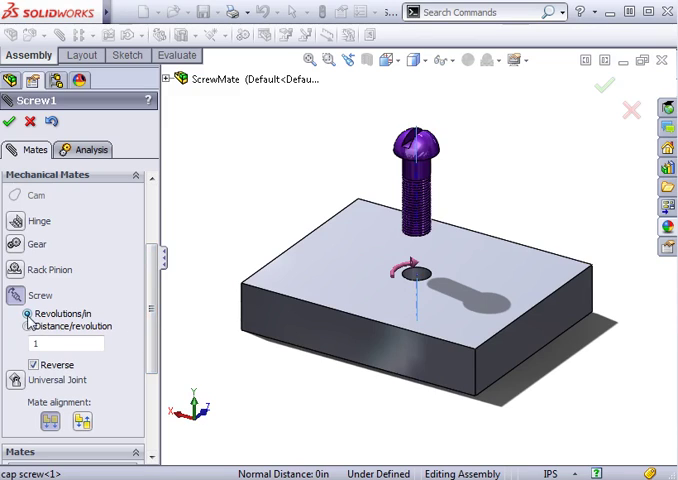
Set the screw mate to 0.03125in (1/32) distance per revolution and toggle Reverse direction.
left_click(28, 326)
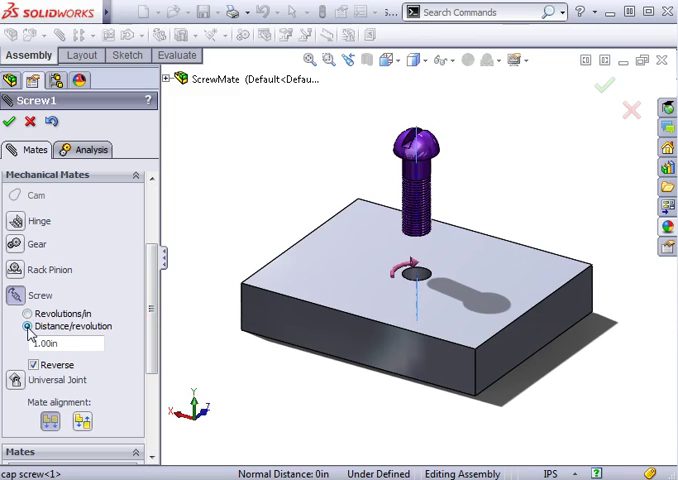
left_click(36, 312)
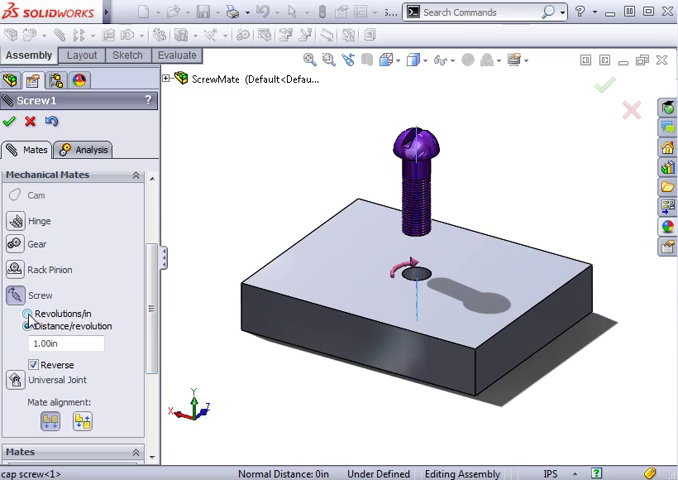
left_click(32, 326)
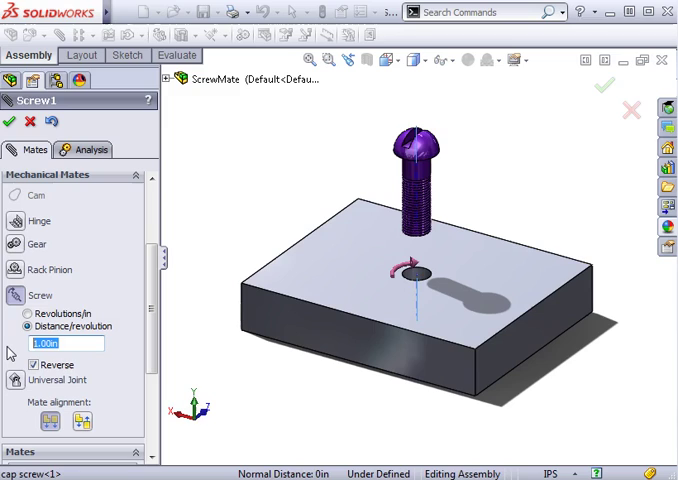
type("1/32")
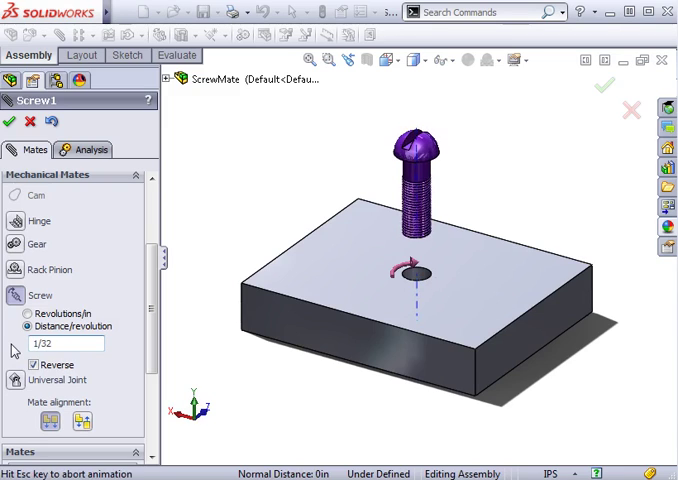
type("0.03125in")
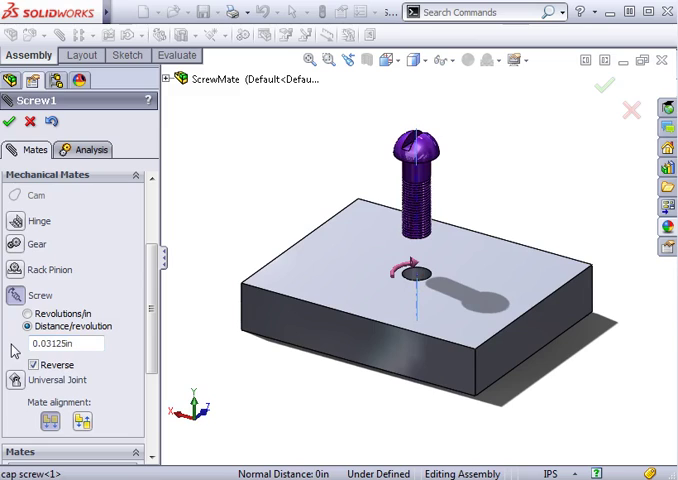
left_click(40, 364)
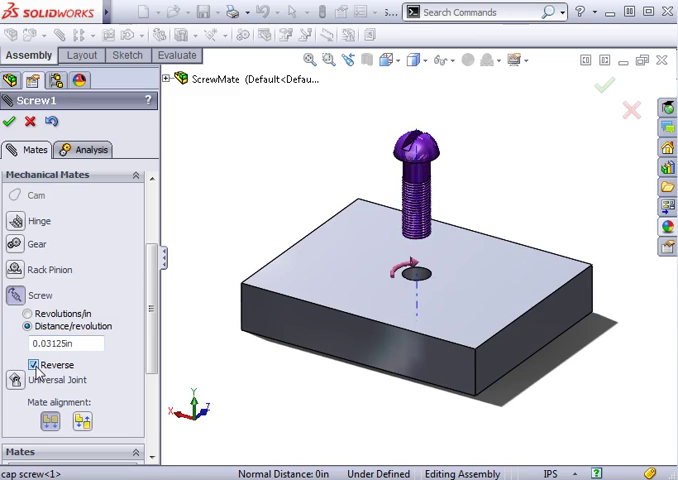
left_click(36, 364)
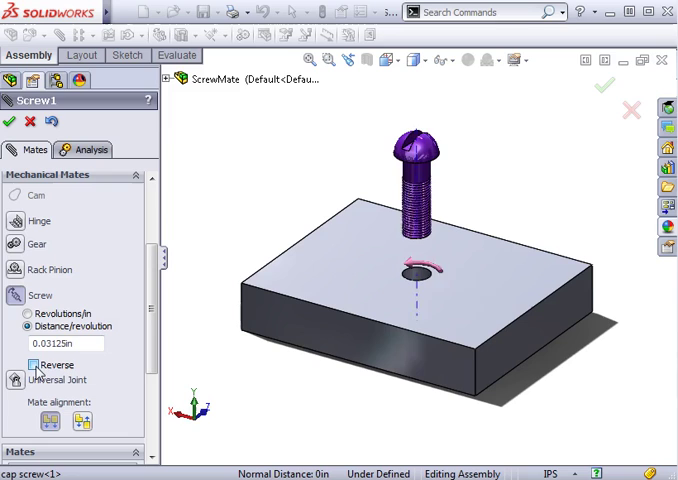